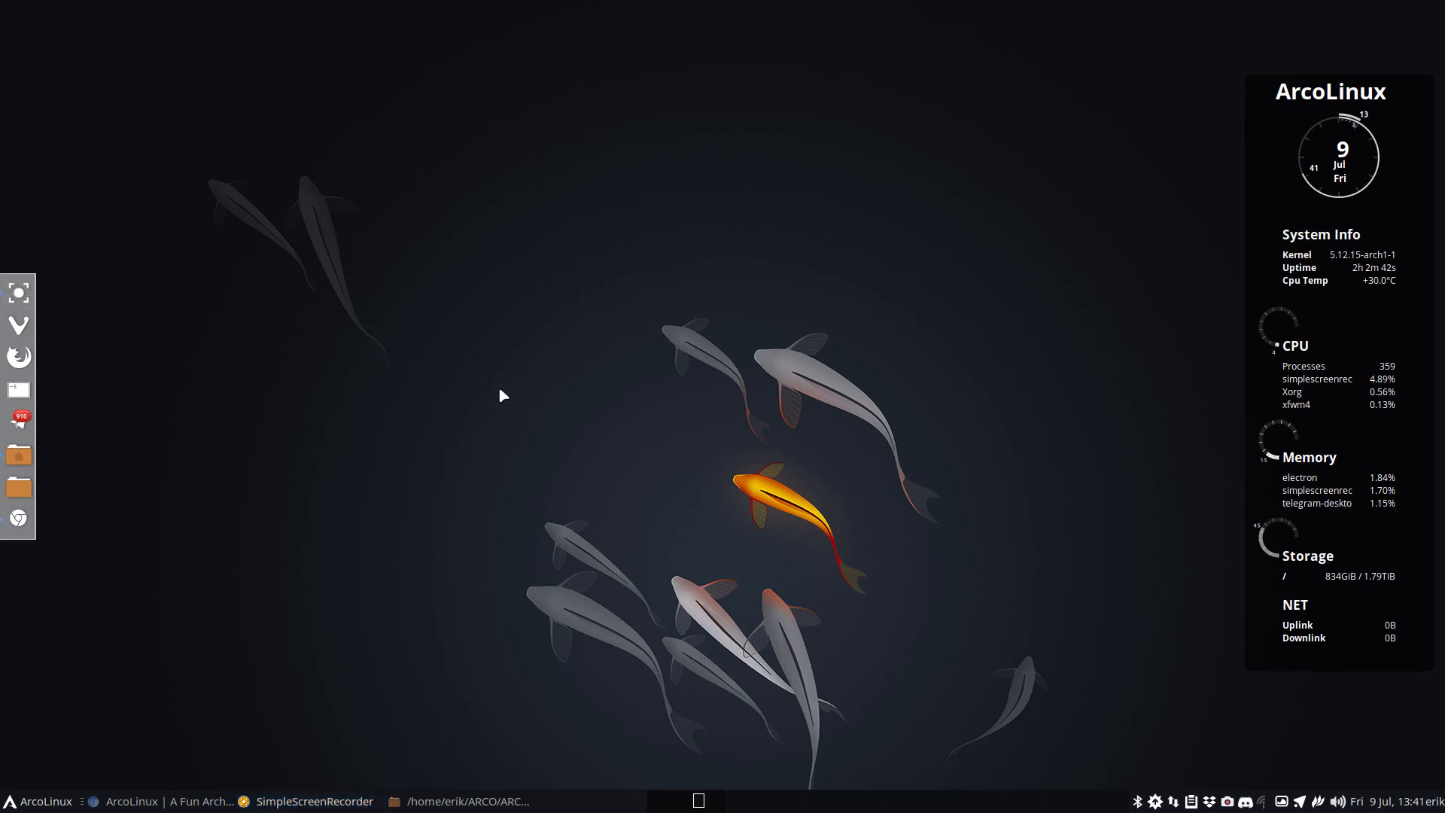
{"action": "mouse_move", "coordinate": [101, 787]}
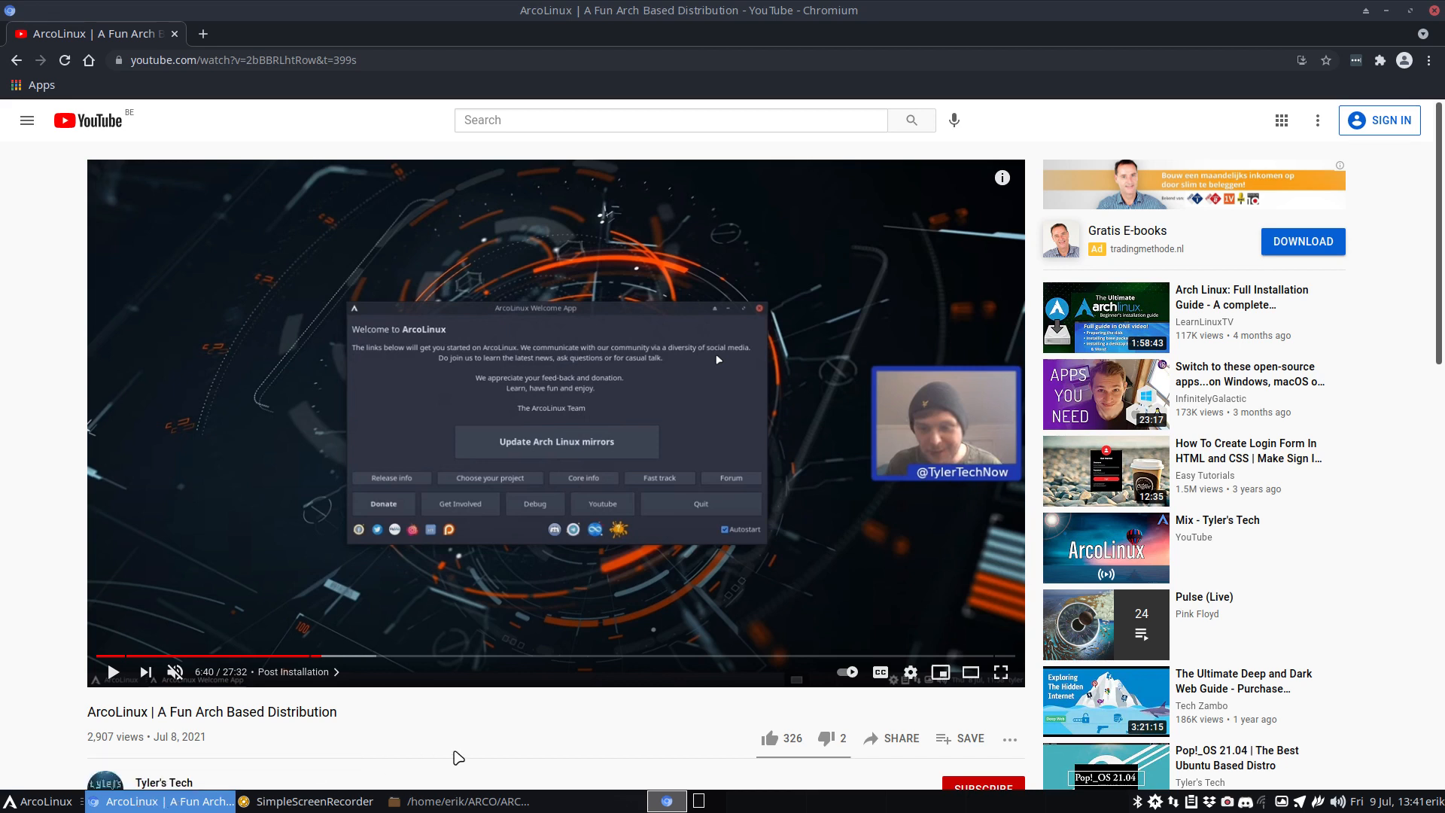
- In a new urxvt terminal, synchronize the package databases with sudo pacman -Sy
{"action": "scroll", "scroll_direction": "down", "scroll_amount": 3}
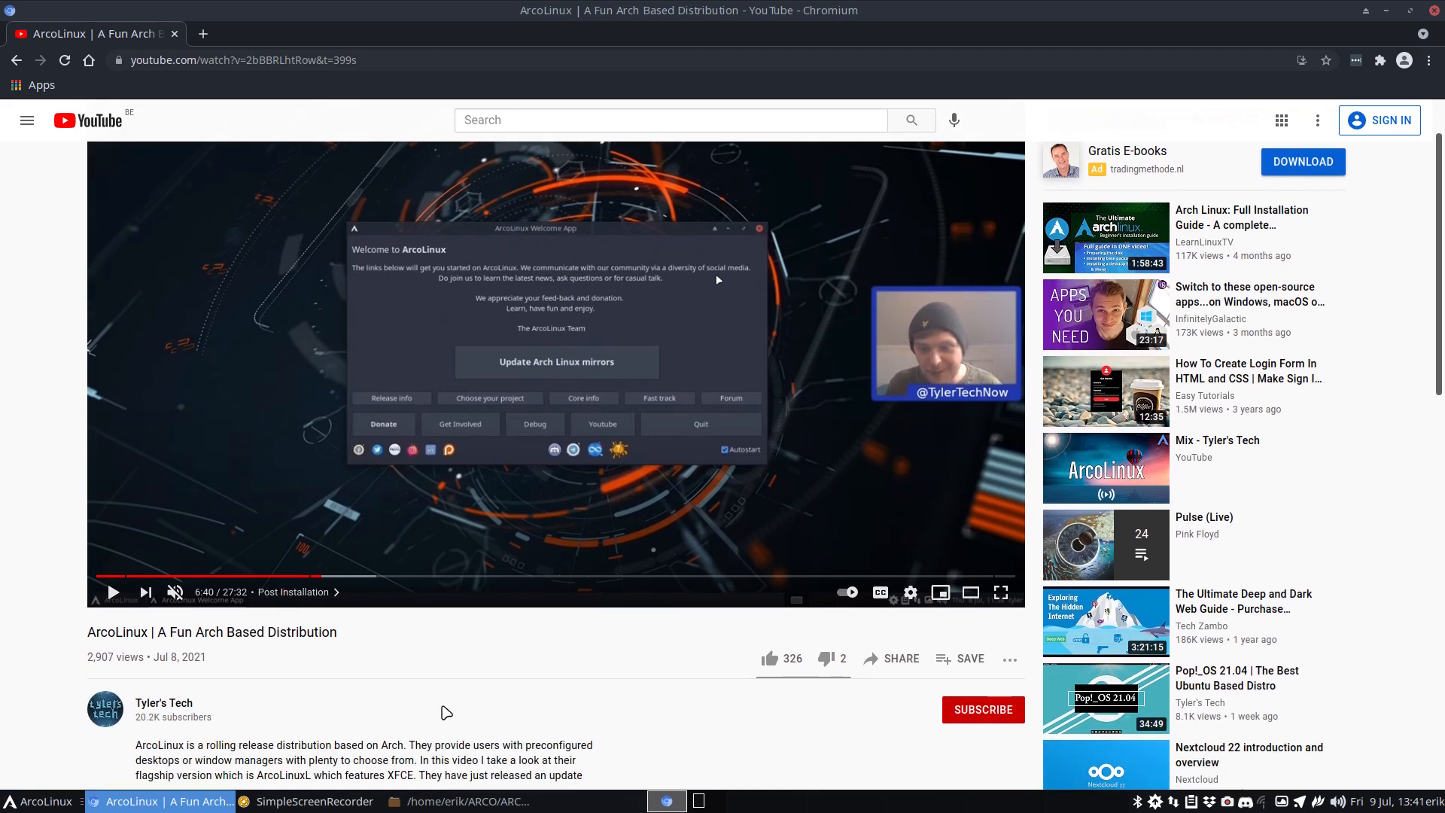
{"action": "mouse_move", "coordinate": [182, 712]}
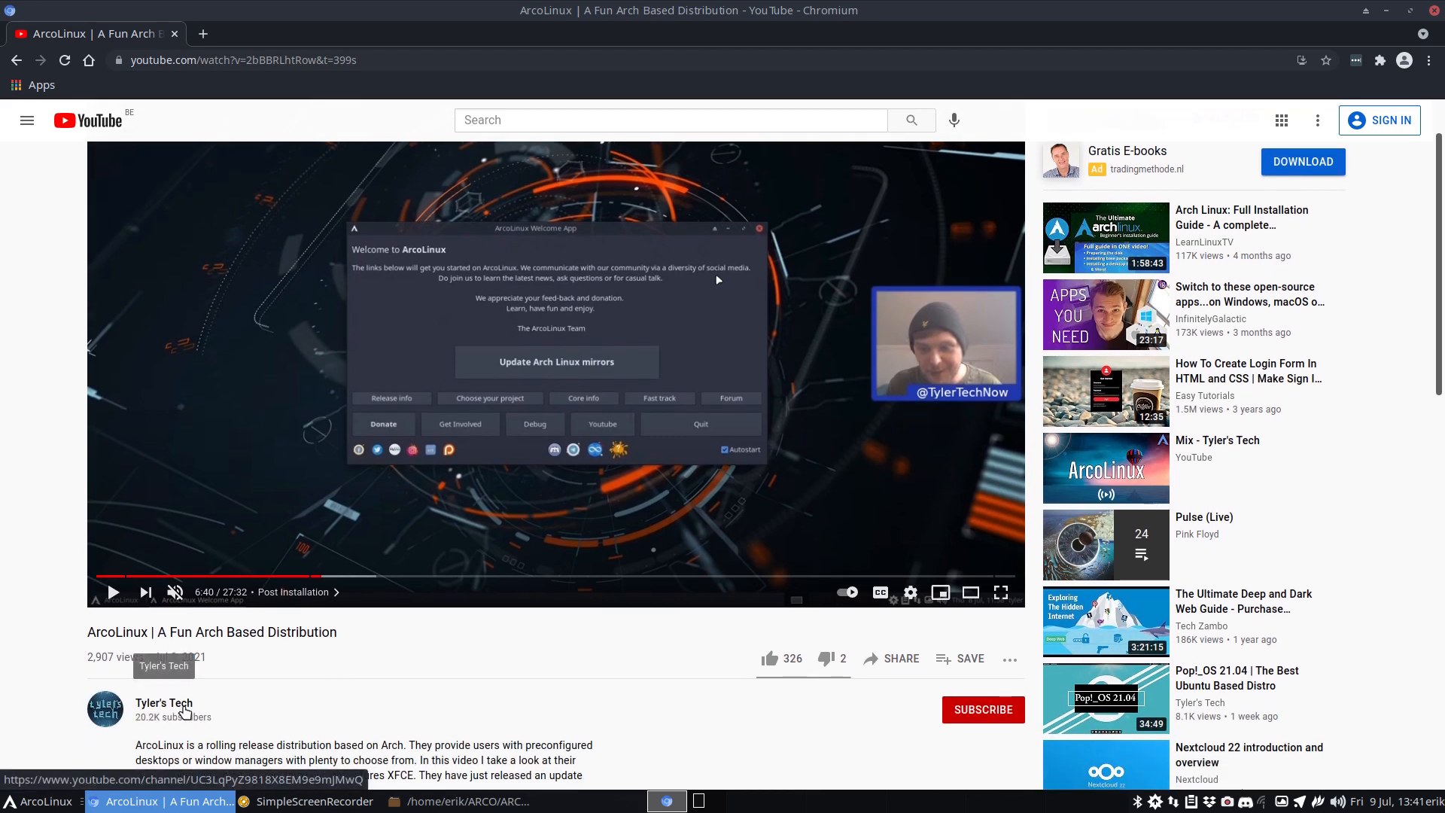
{"action": "mouse_move", "coordinate": [496, 469]}
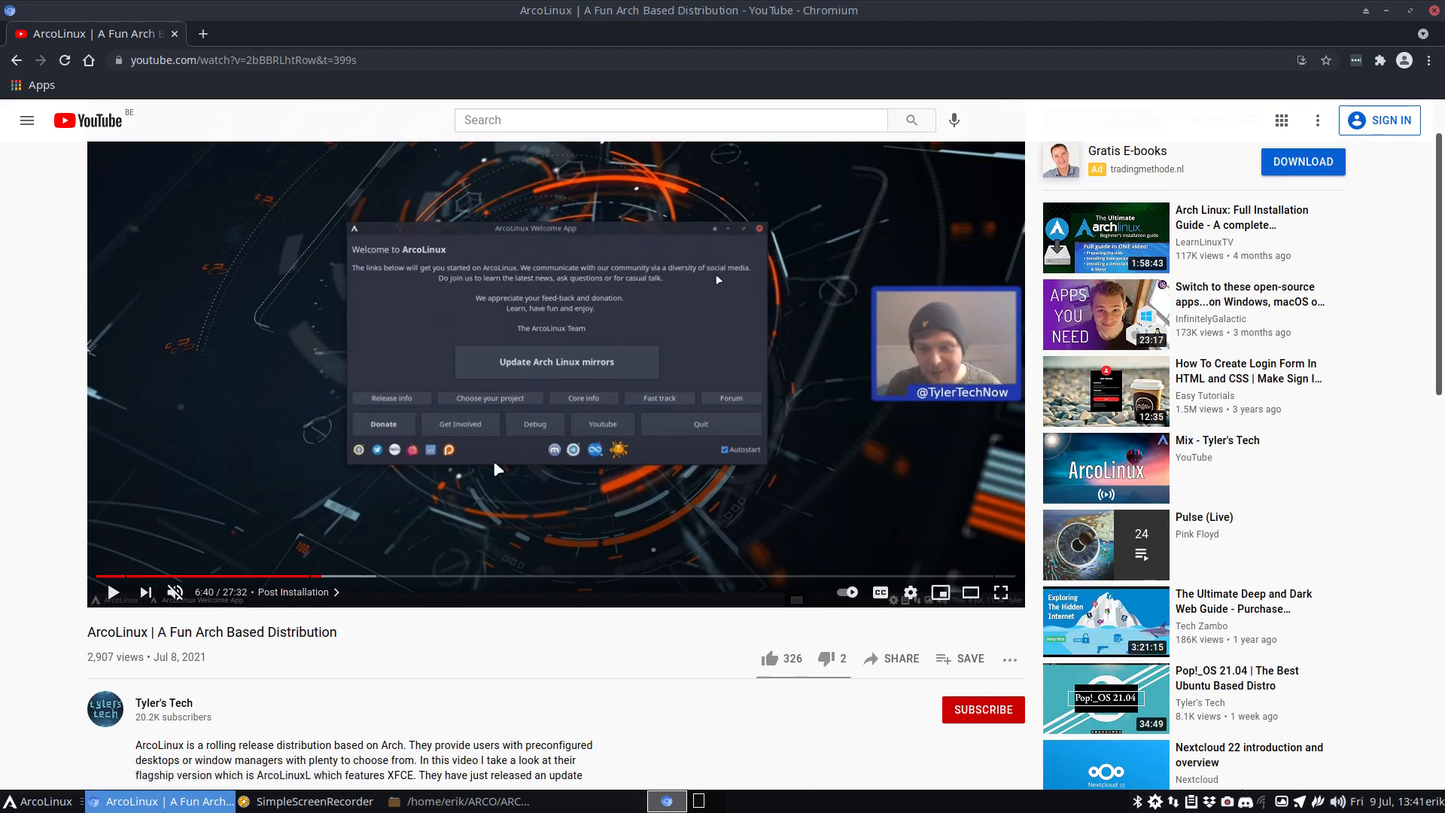
{"action": "scroll", "scroll_direction": "down", "scroll_amount": 3}
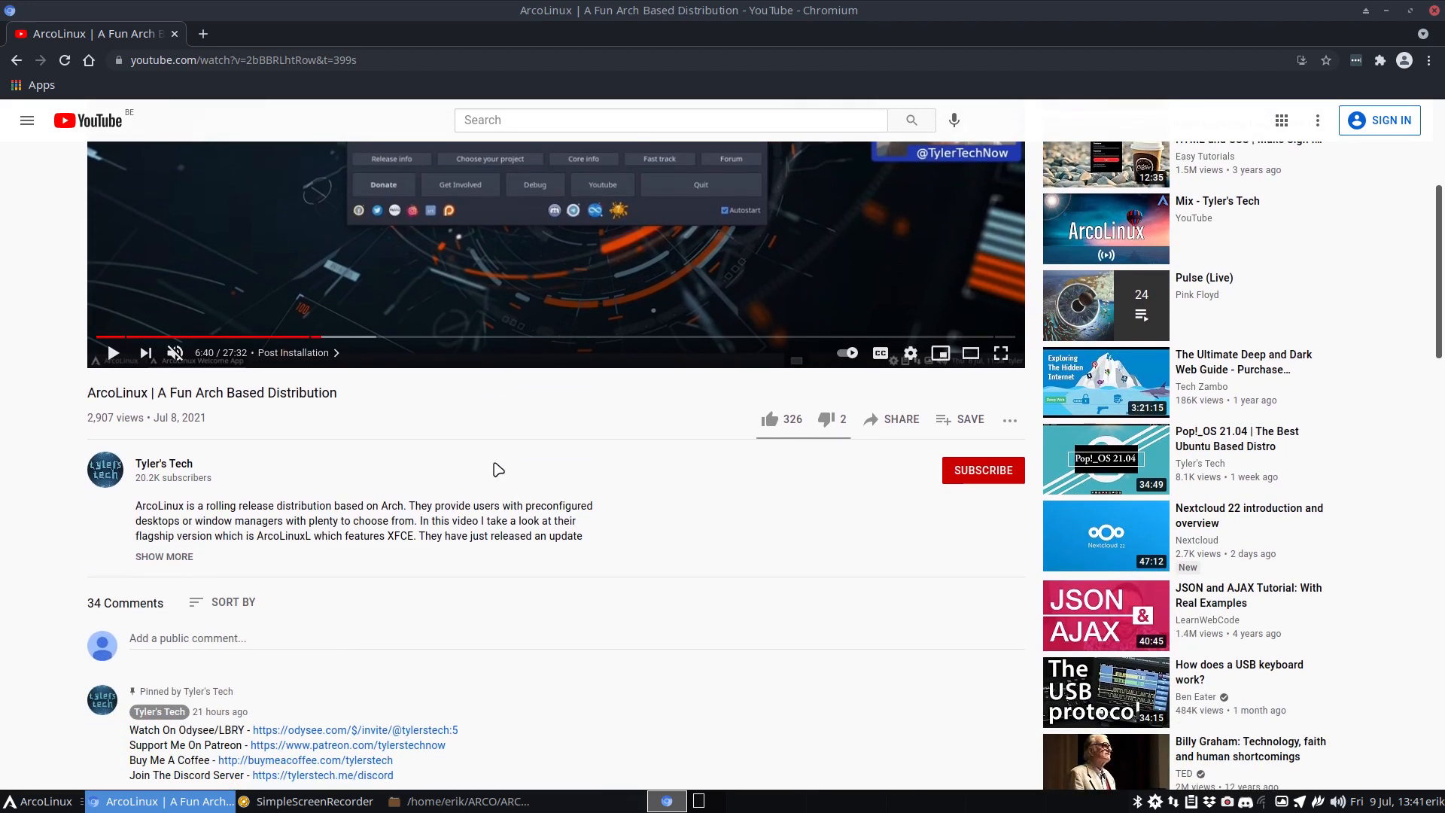
{"action": "scroll", "scroll_direction": "down", "scroll_amount": 3}
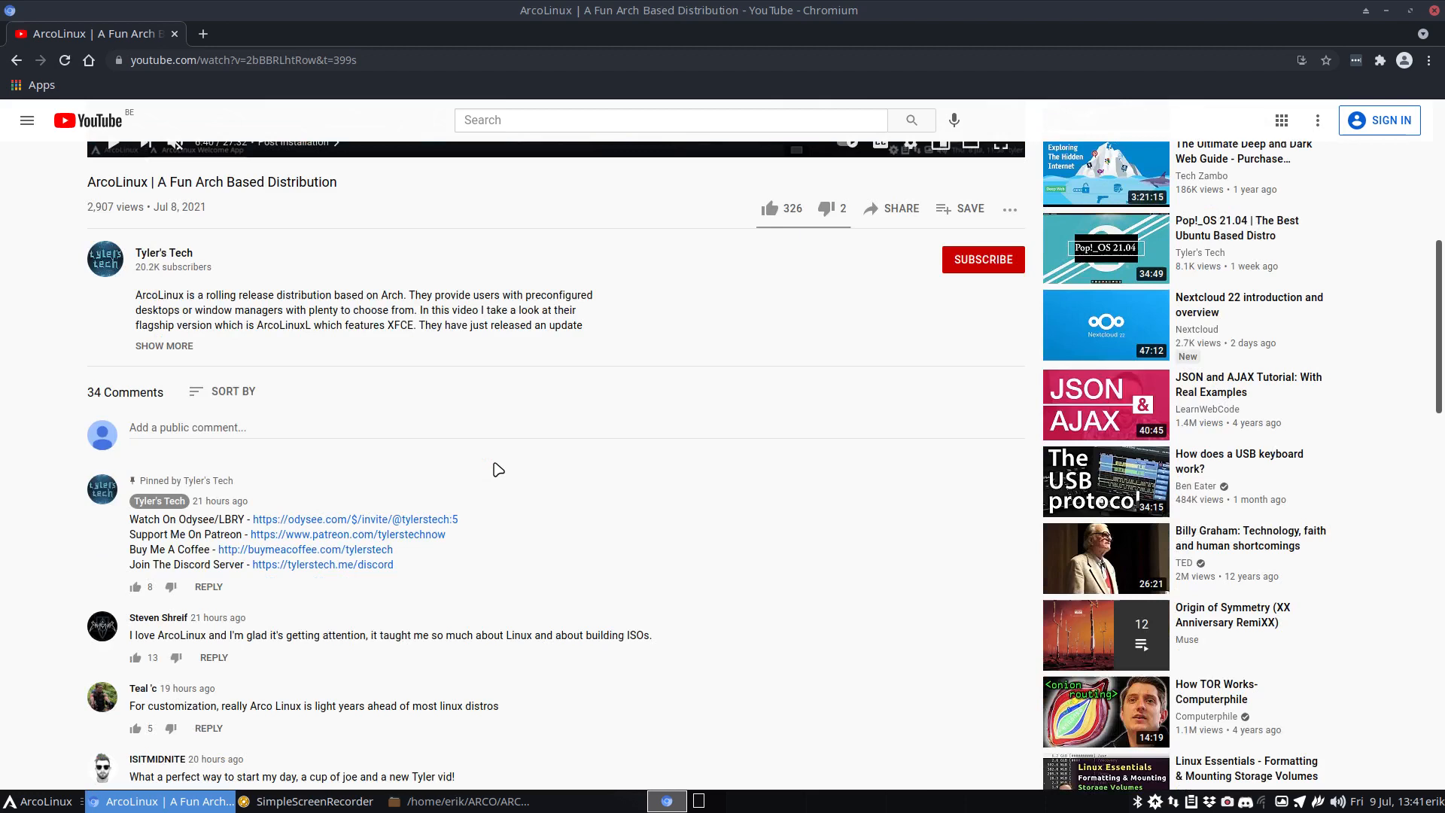
{"action": "scroll", "scroll_direction": "down", "scroll_amount": 3}
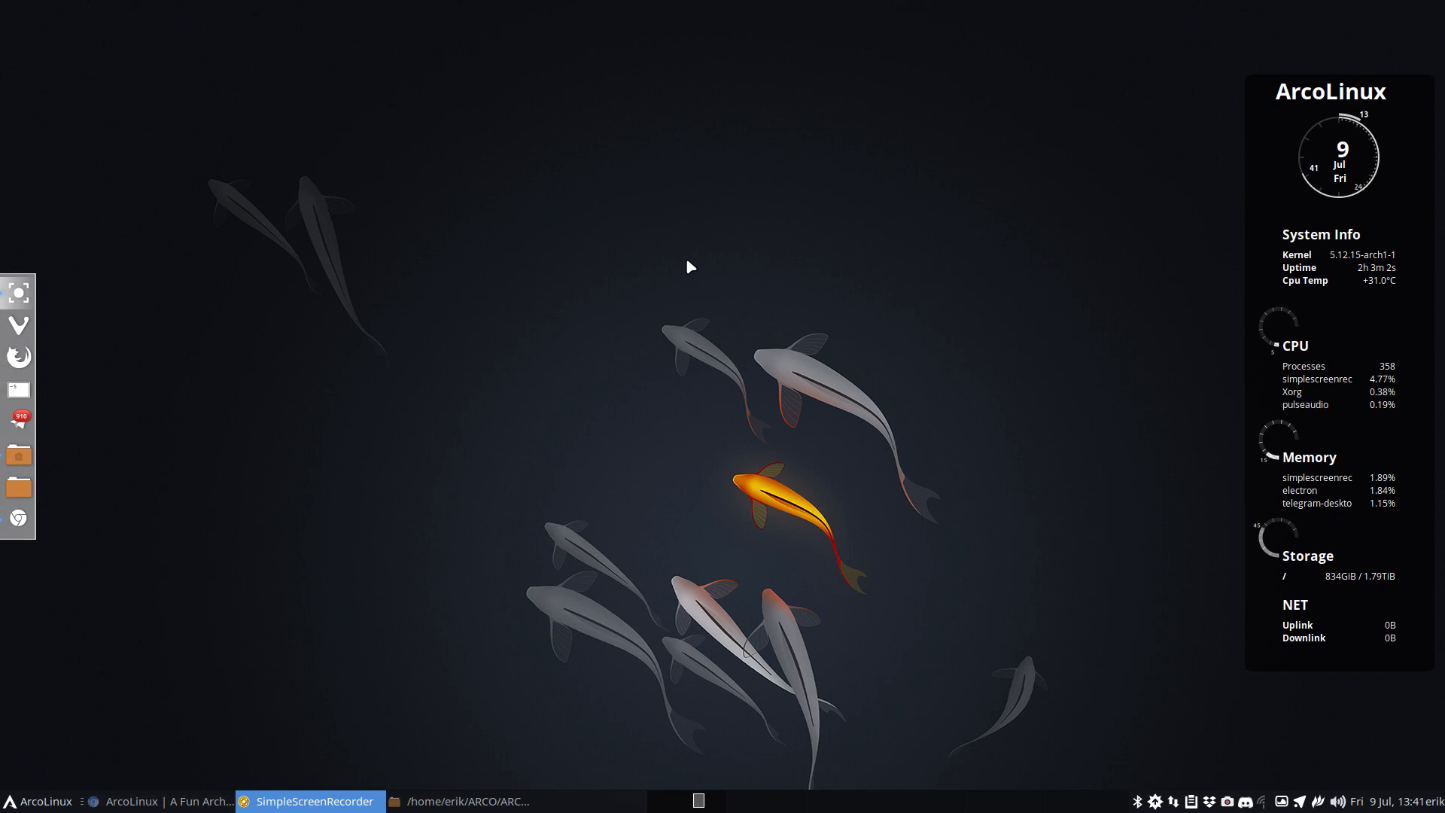
{"action": "left_click", "coordinate": [18, 390]}
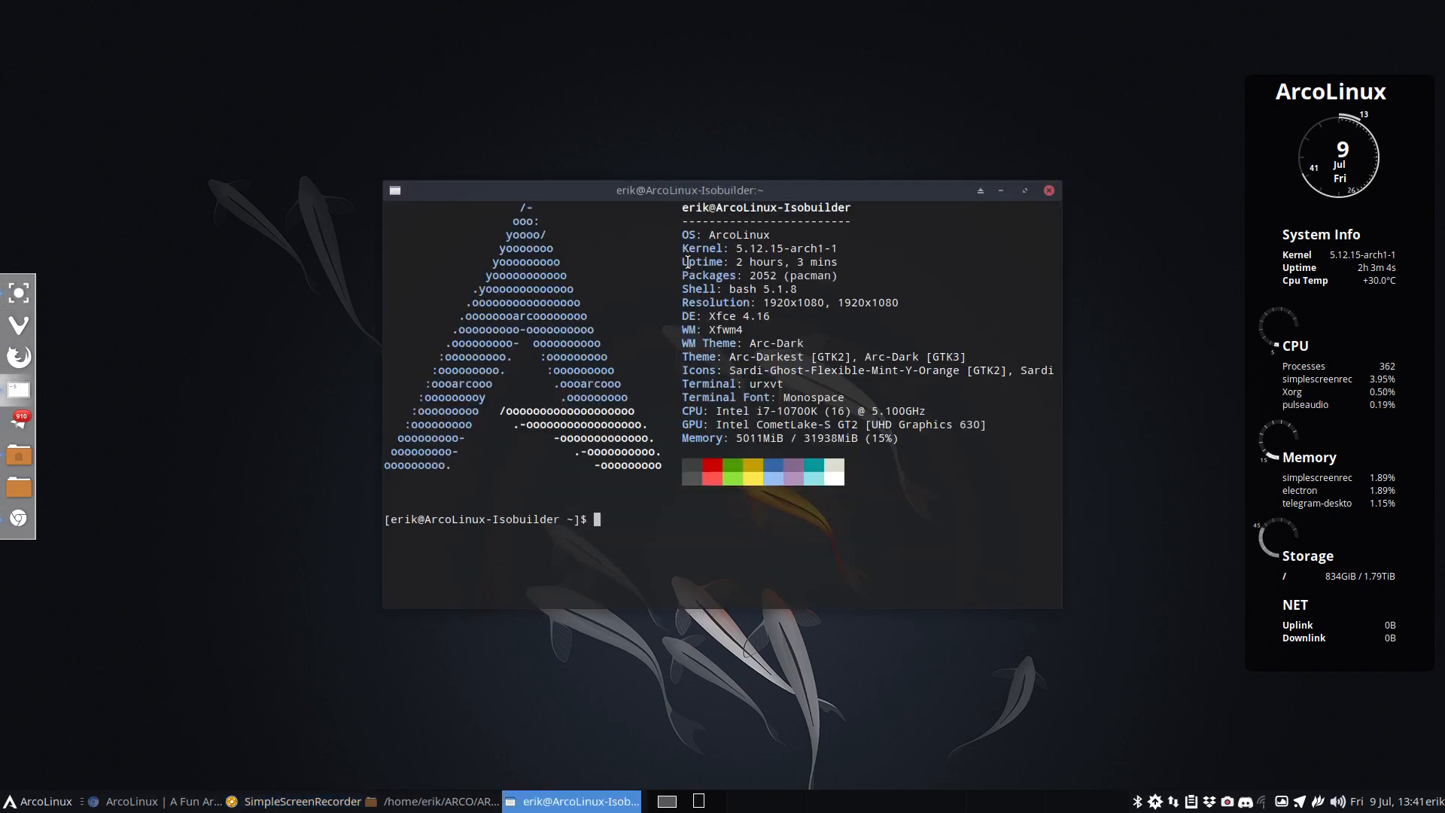
{"action": "type", "text": "sudo pa"}
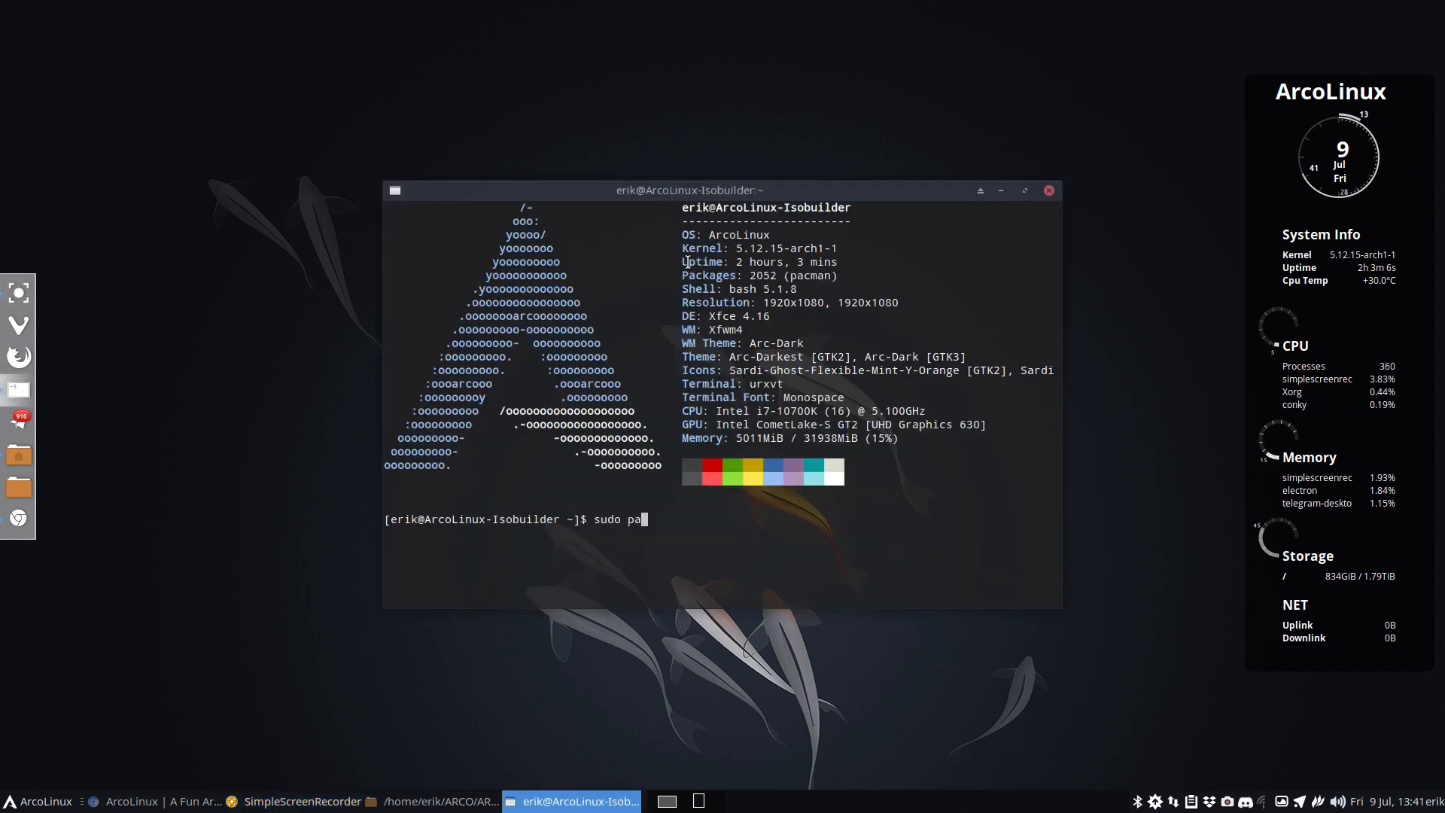
{"action": "type", "text": "cman -S"}
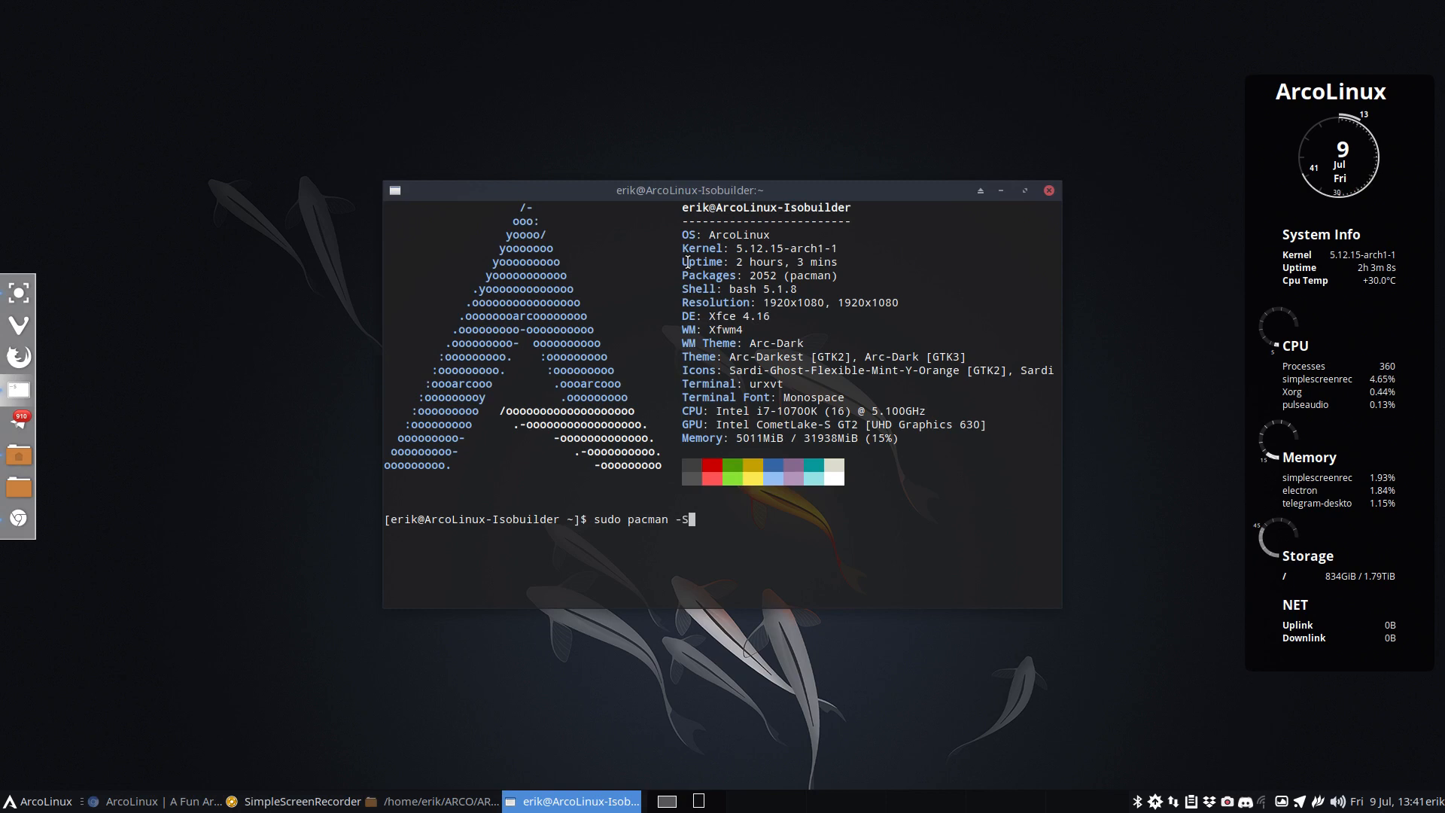
{"action": "key", "text": "Return"}
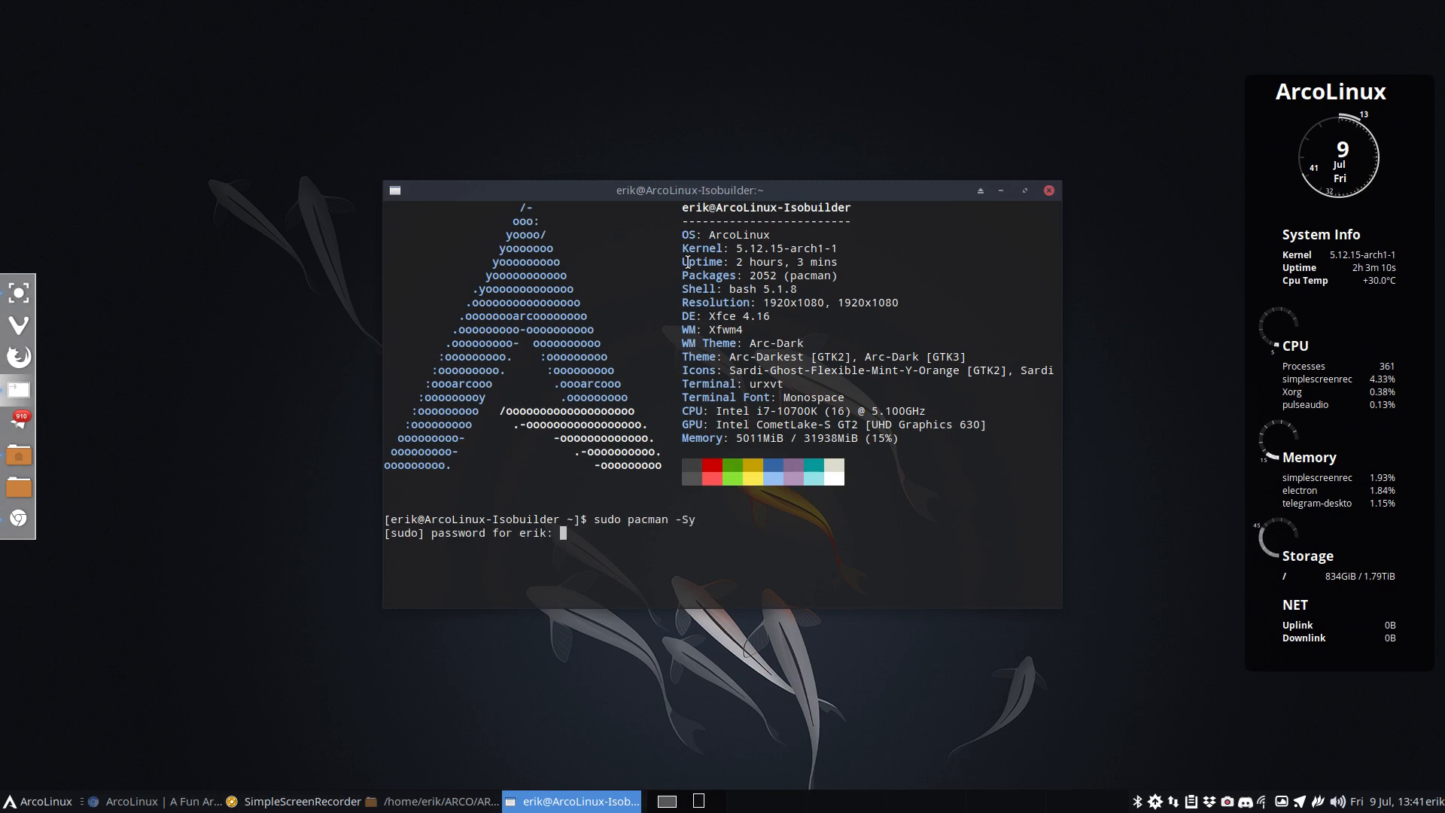
- Run the full system upgrade with sudo pacman -Syu, which reports nothing to do
{"action": "key", "text": "Return"}
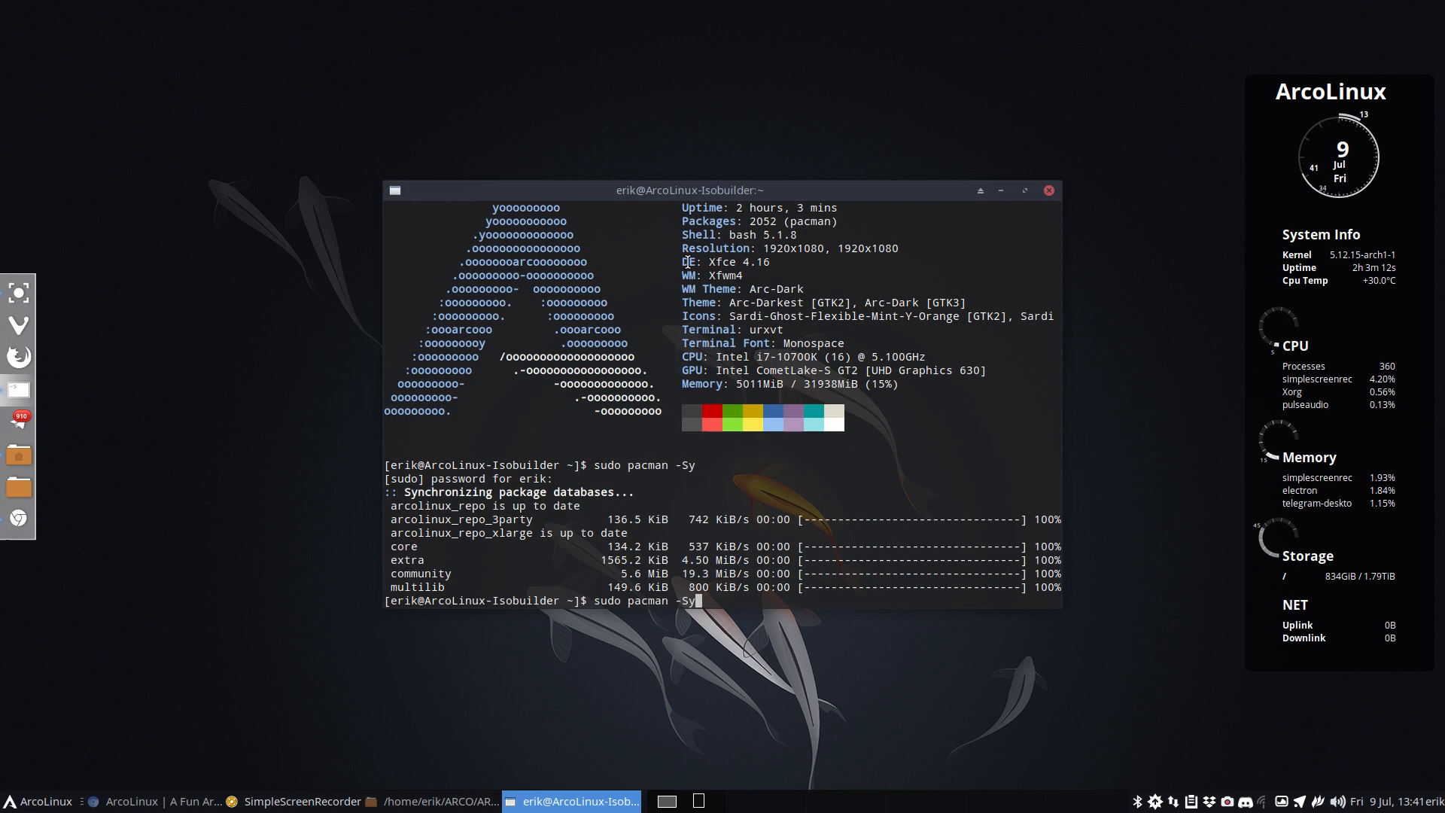
{"action": "type", "text": "u"}
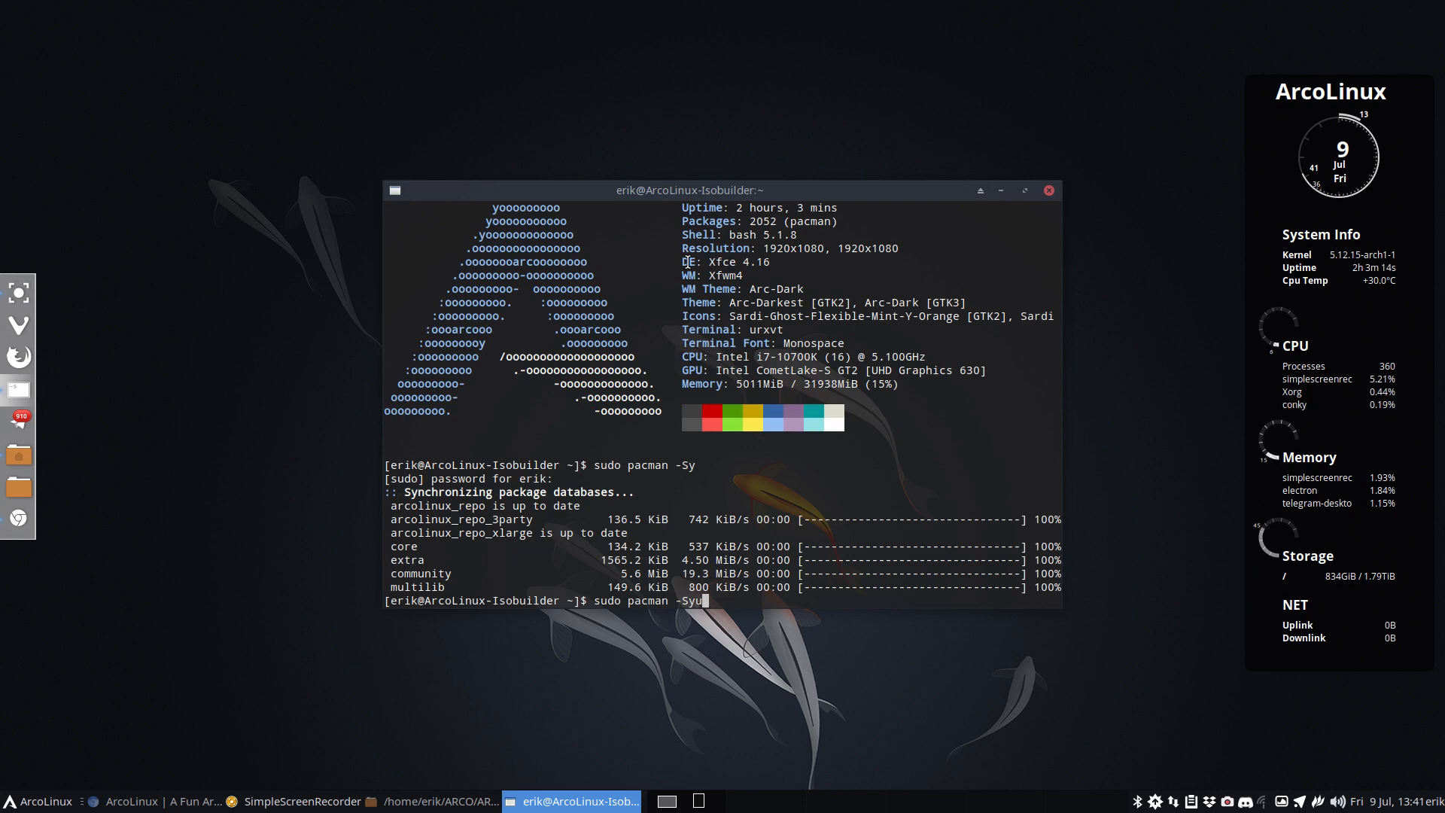
{"action": "key", "text": "Return"}
{"action": "type", "text": "upall"}
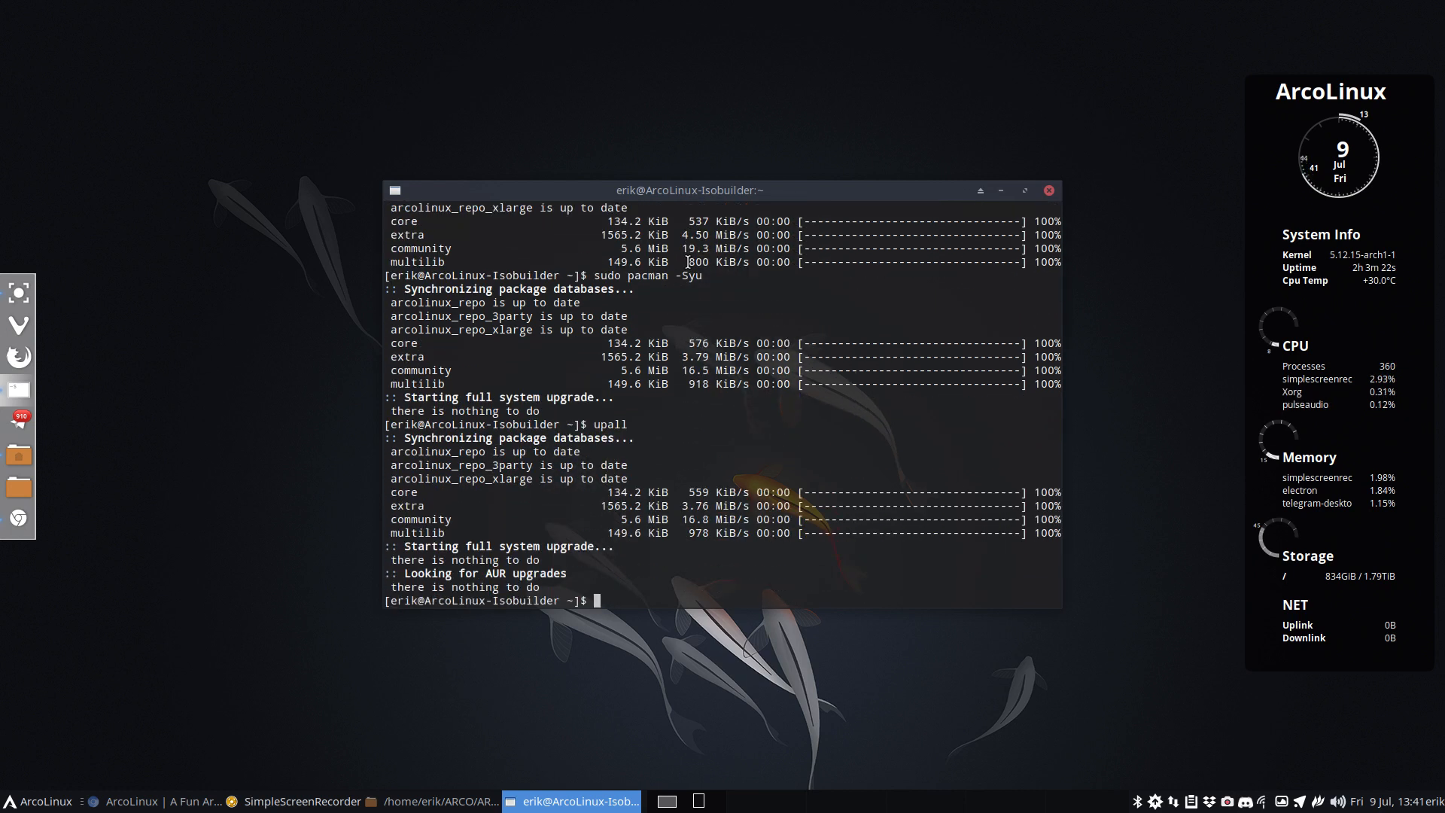
- Enter sudo pacman -S arc- and tab-complete it to arc-darkest-theme-git without running it
{"action": "type", "text": "sudo pacman"}
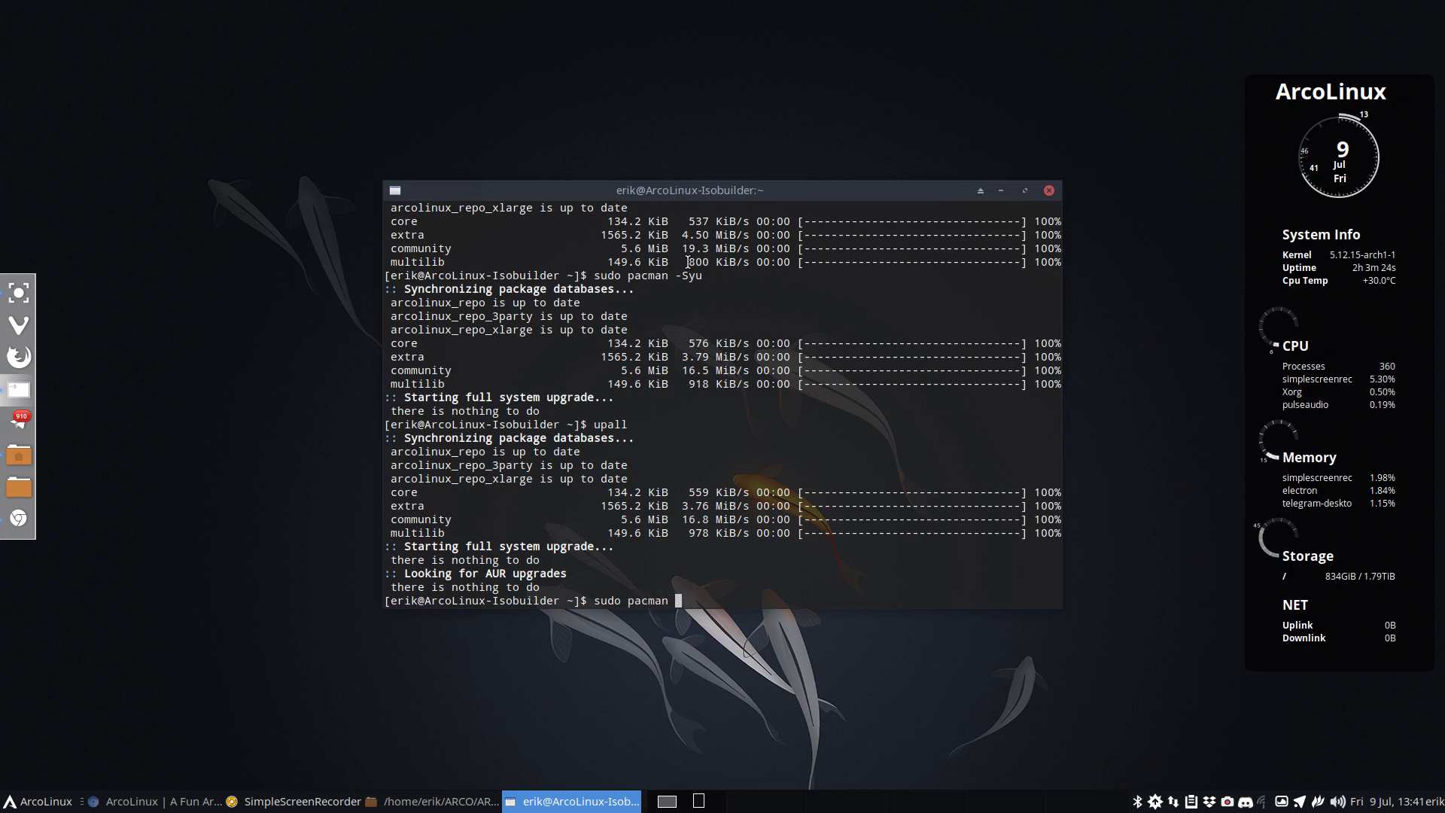
{"action": "type", "text": "-S arc-"}
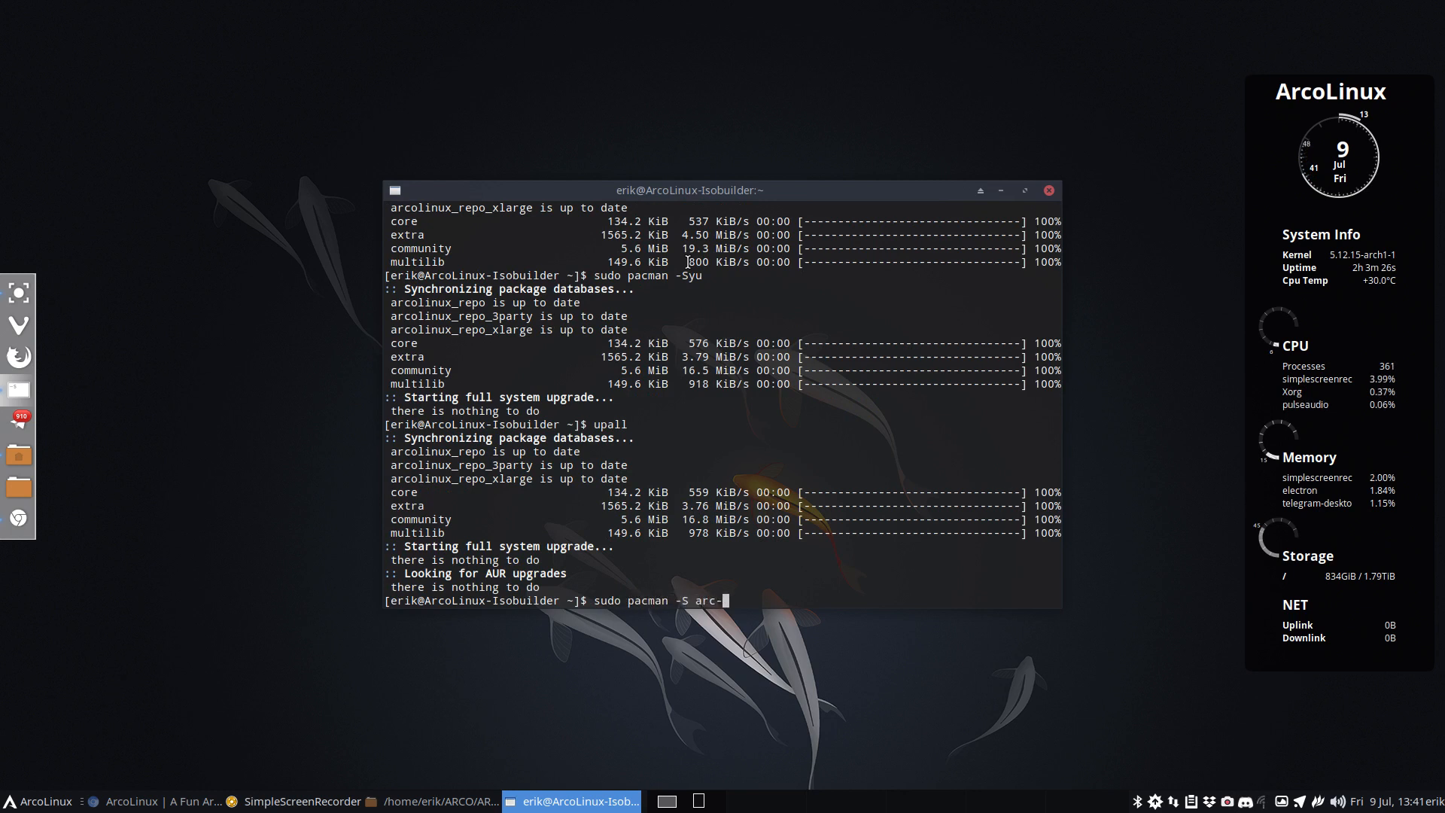
{"action": "key", "text": "Tab"}
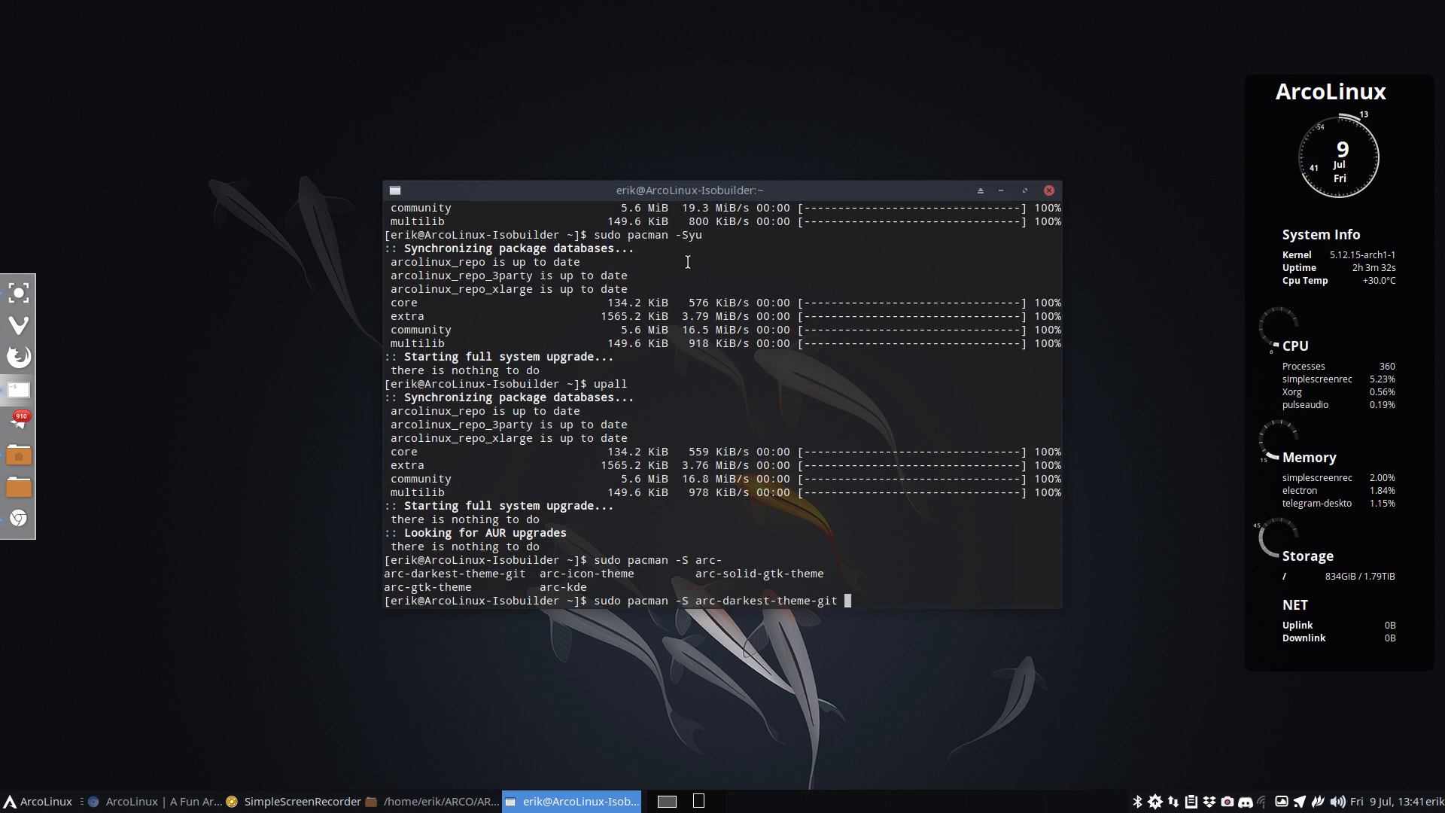
{"action": "mouse_move", "coordinate": [975, 86]}
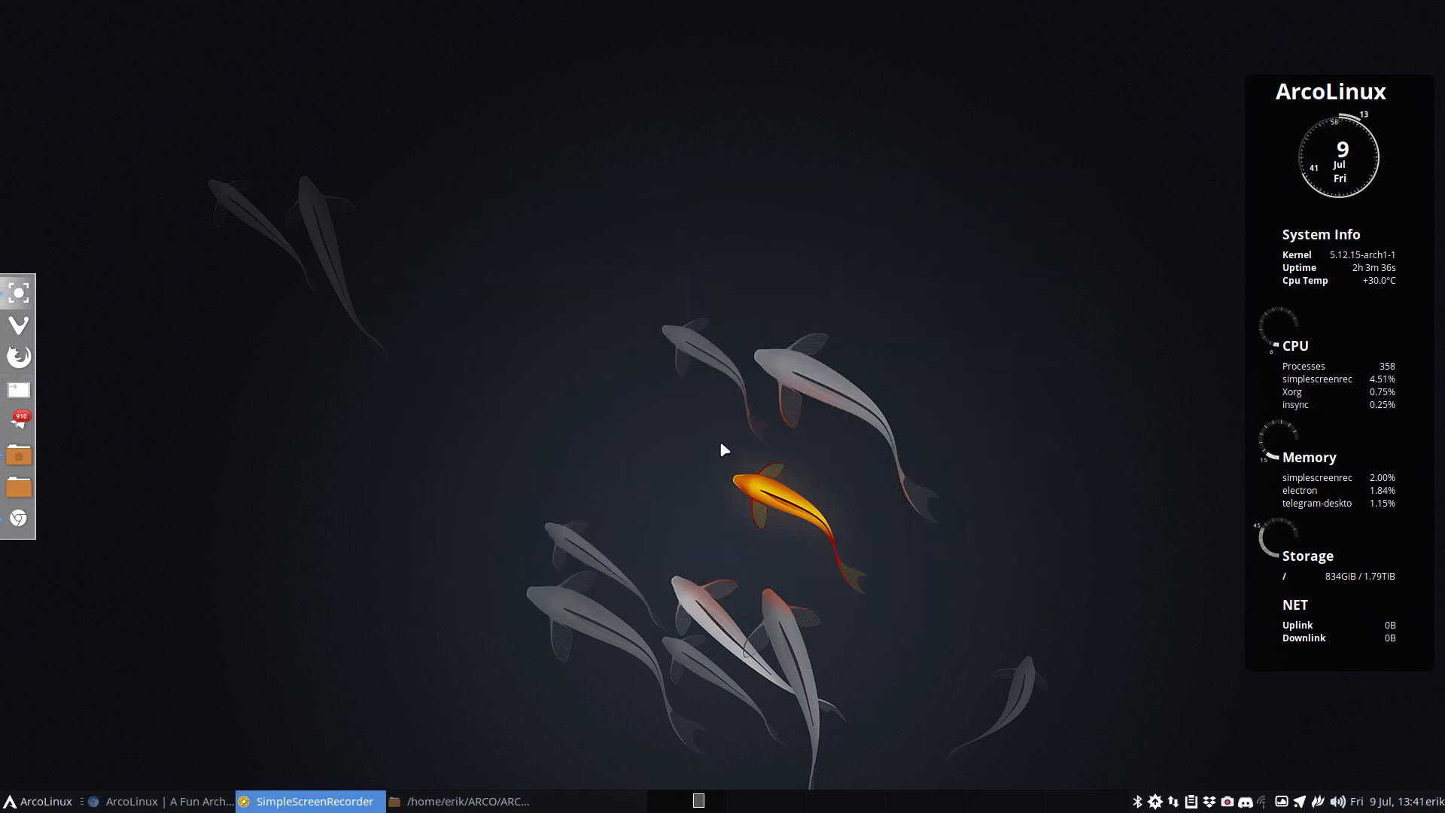
- Launch Thunar on /home/erik and the Appearance Style list showing Arc-Dark as current
{"action": "left_click", "coordinate": [15, 799]}
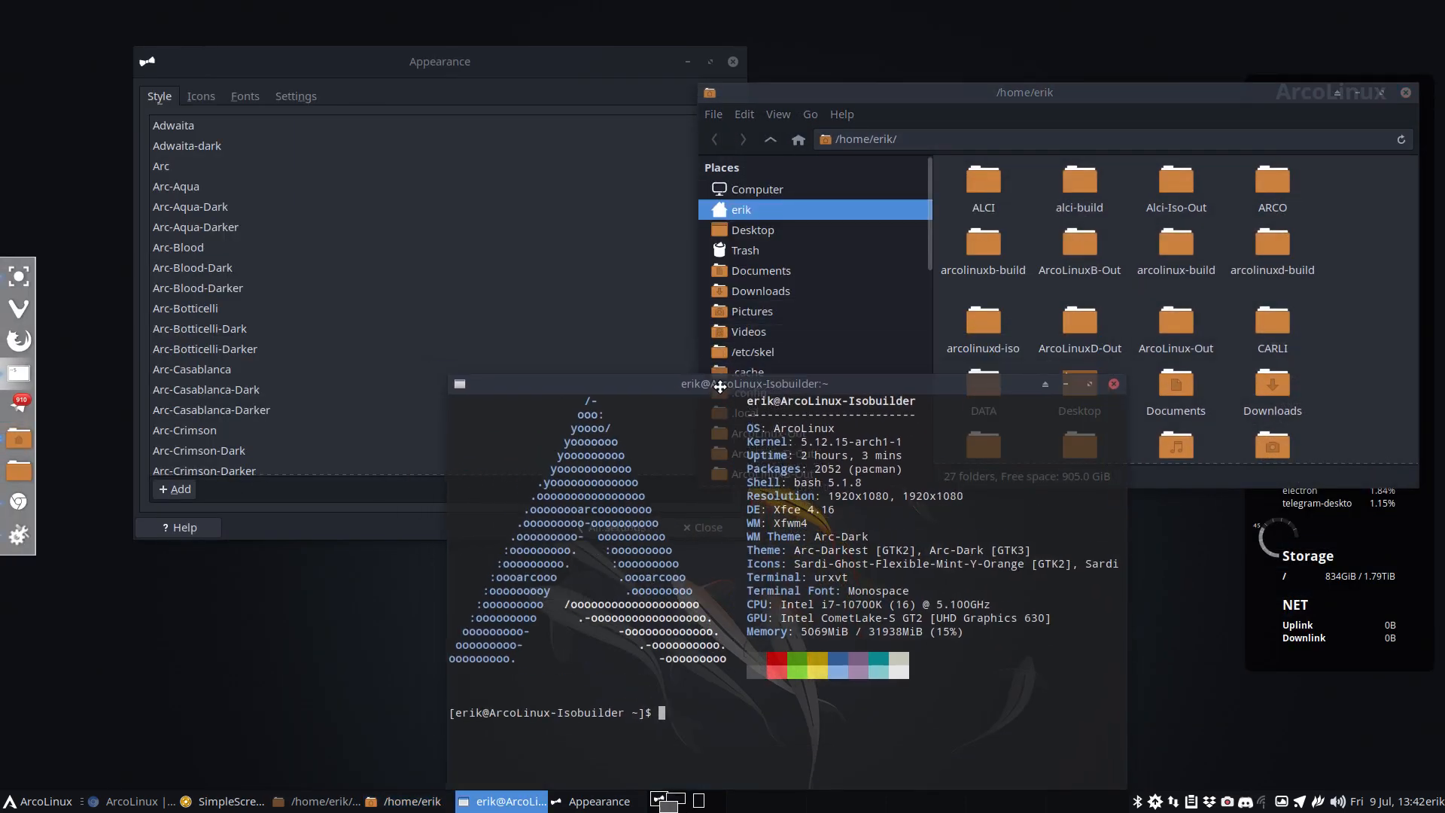
{"action": "left_click", "coordinate": [161, 166]}
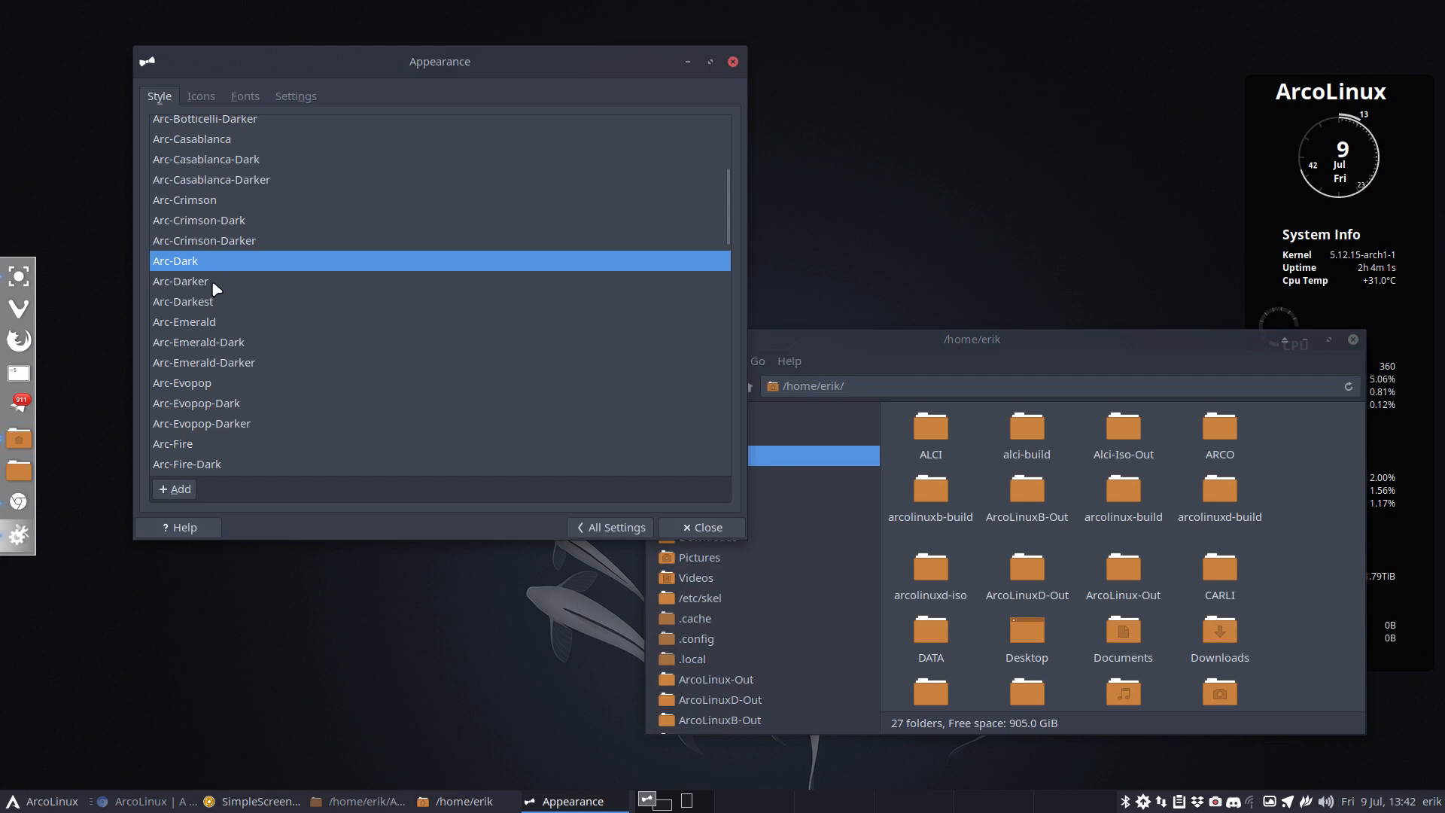
- Try Arc-Darker, Arc-Darkest and Arc-Dark on Thunar, then settle on Arc-Darkest
{"action": "left_click", "coordinate": [180, 281]}
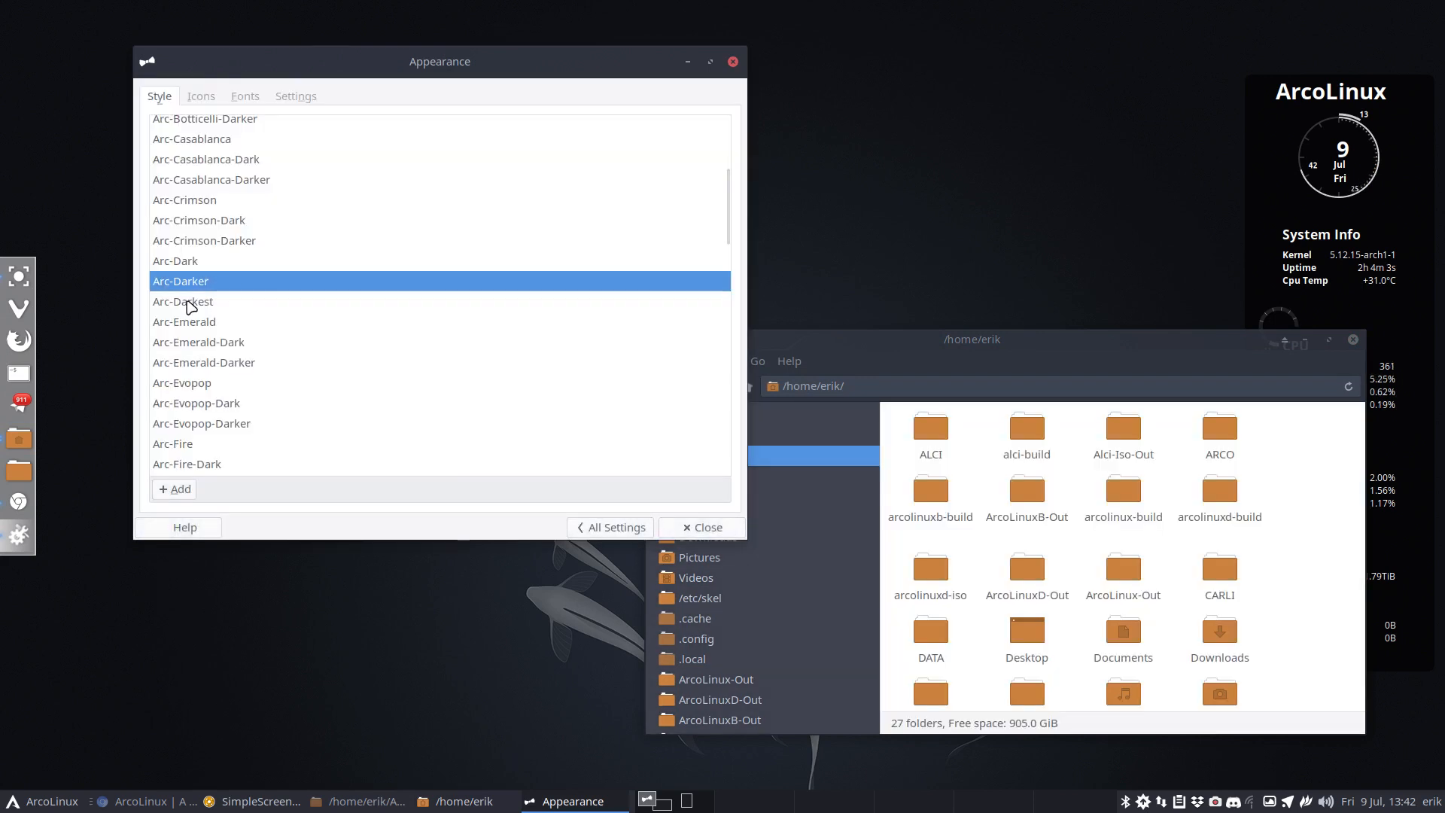
{"action": "left_click", "coordinate": [182, 301]}
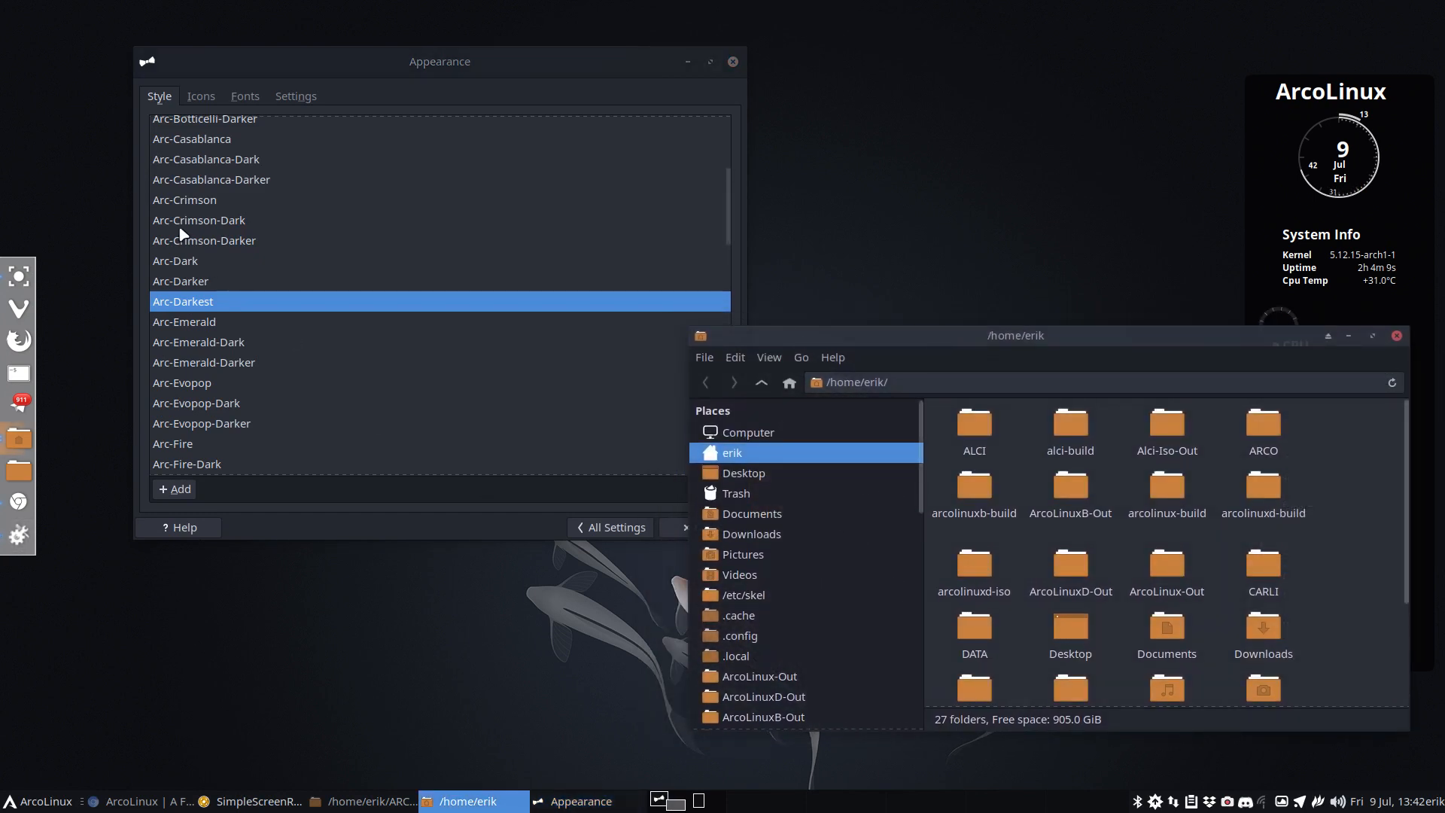
{"action": "left_click", "coordinate": [179, 281]}
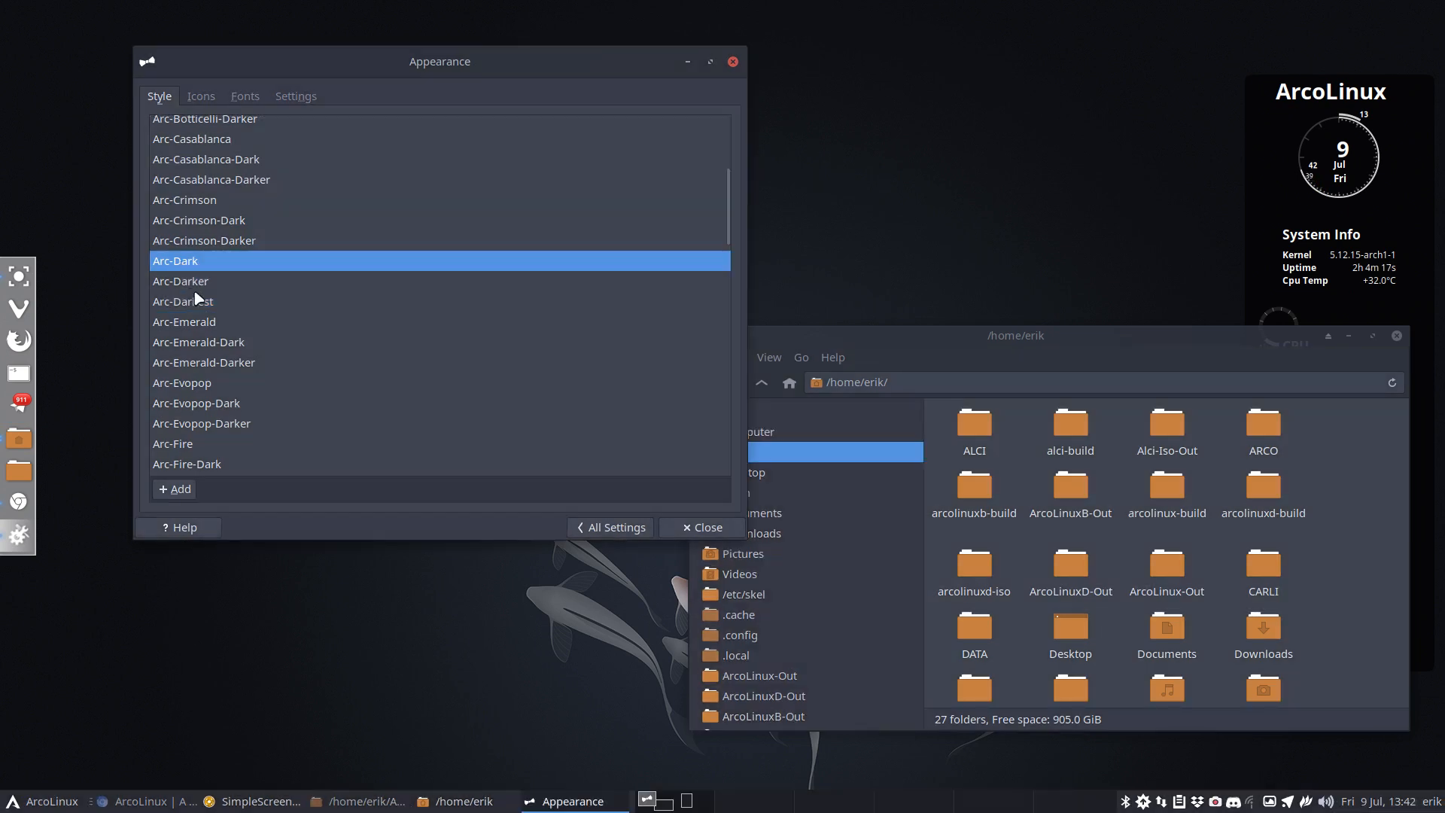
{"action": "left_click", "coordinate": [182, 301]}
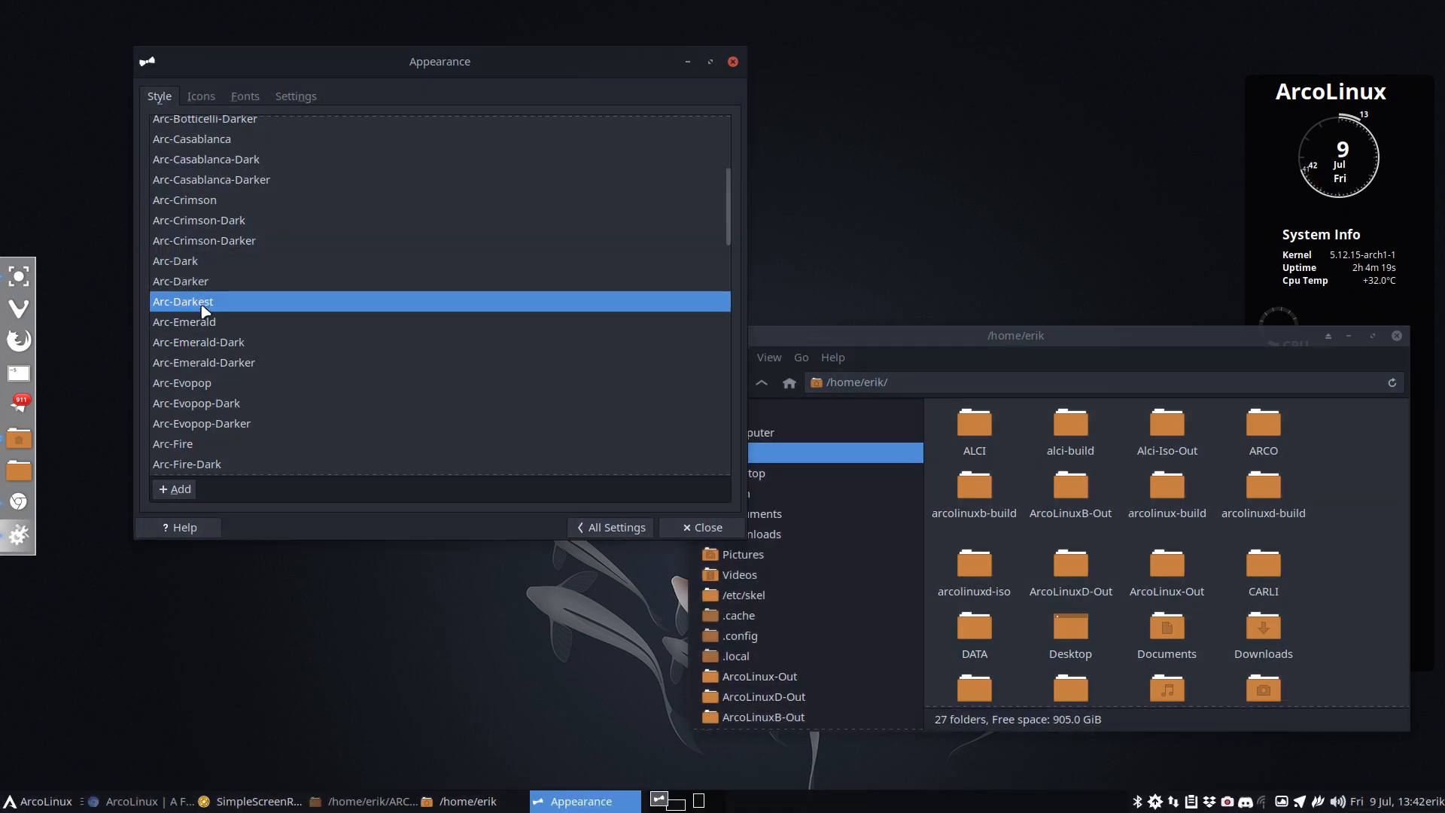
{"action": "mouse_move", "coordinate": [346, 295]}
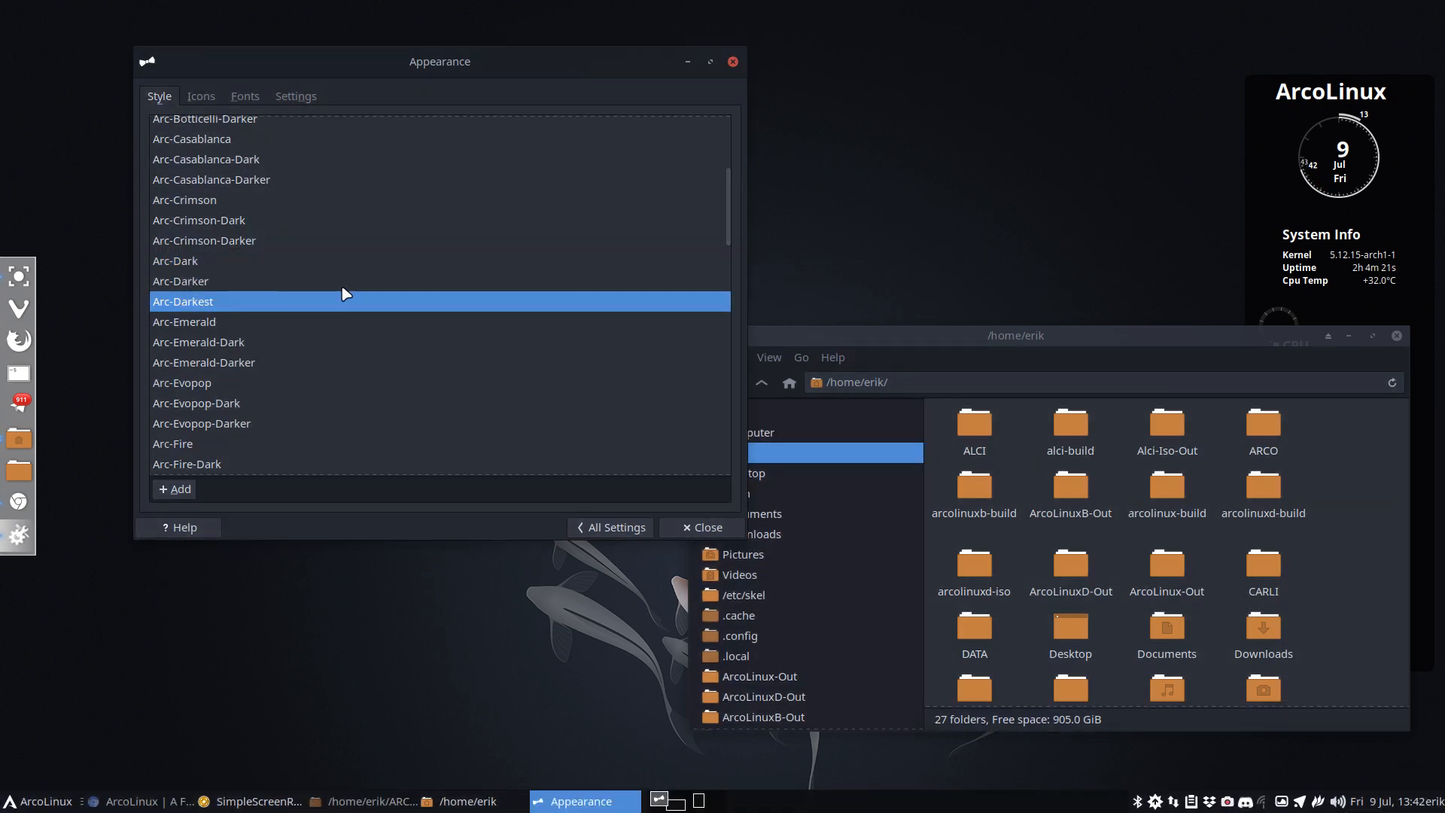